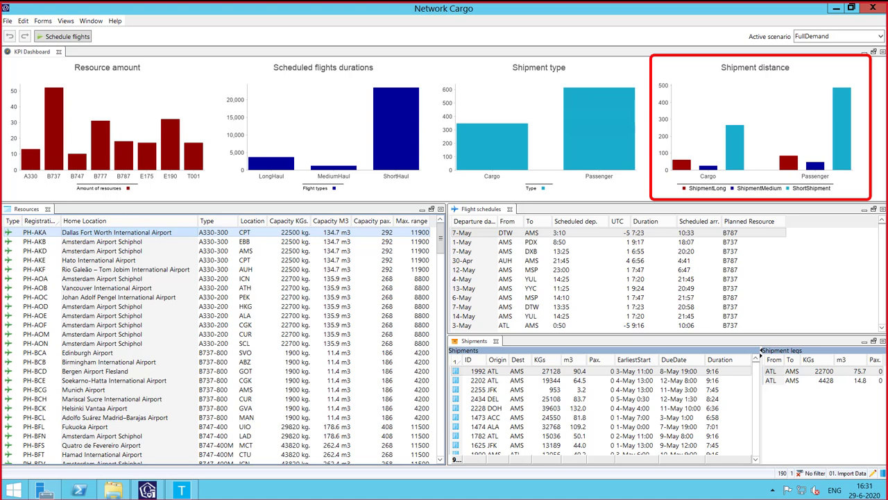
# Step: Show the list of available planning views from the Views menu
pyautogui.click(65, 20)
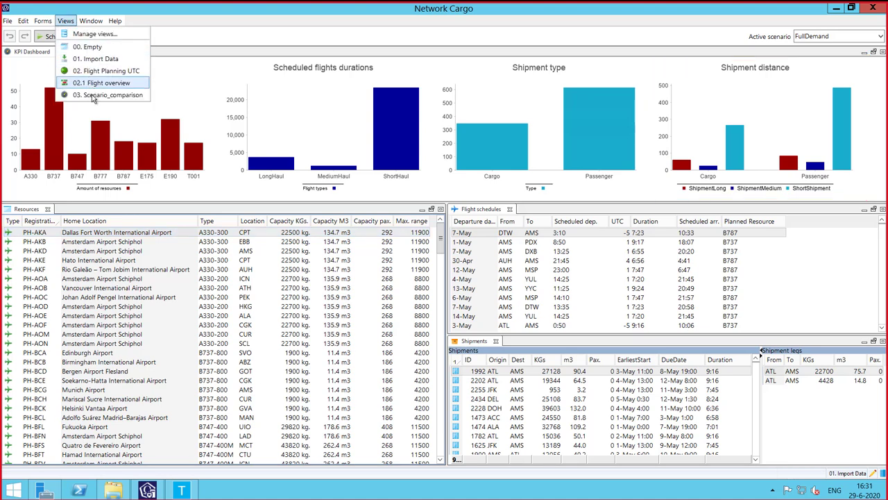
pyautogui.moveTo(106, 70)
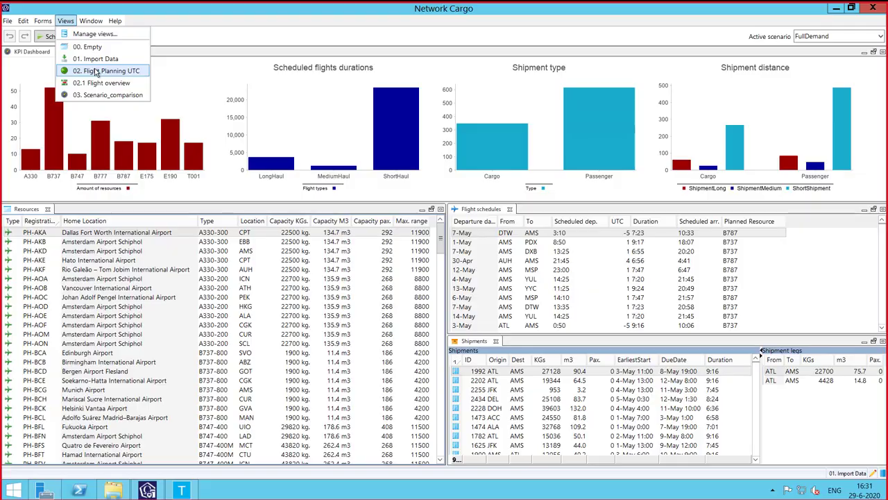
# Step: Switch to the 02. Flight Planning UTC view
pyautogui.click(105, 70)
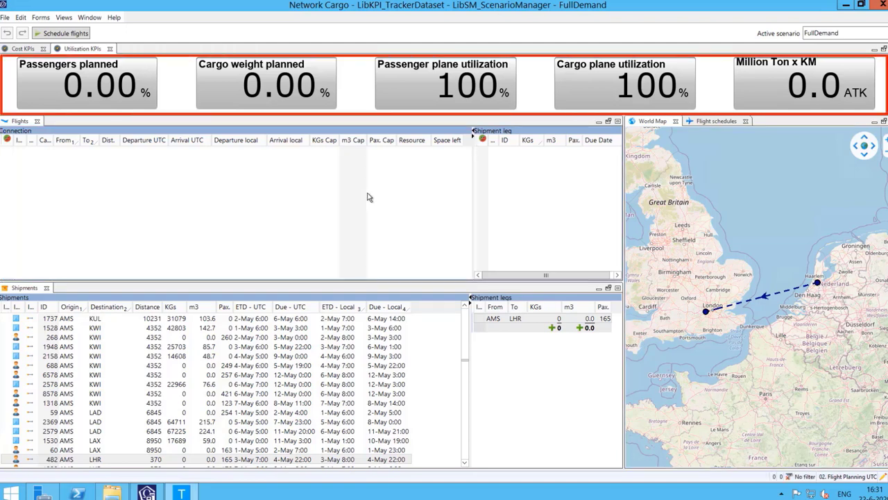
pyautogui.moveTo(380, 200)
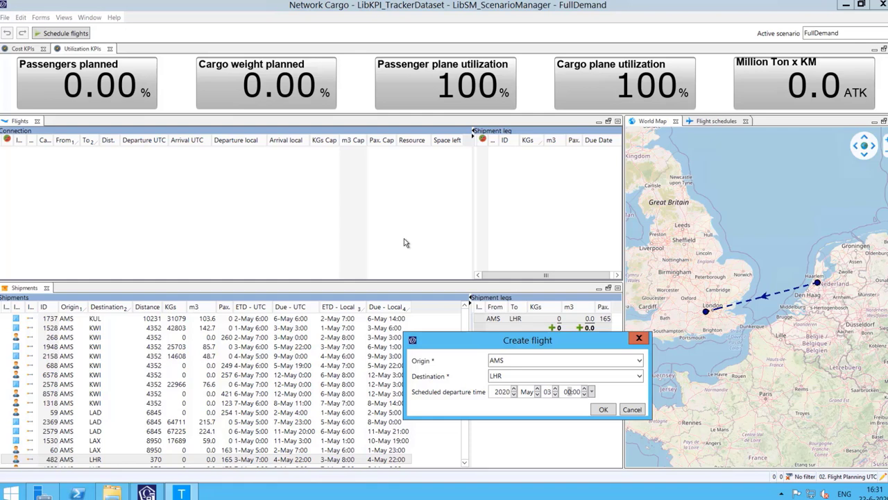
# Step: Confirm creation of the AMS–LHR flight on 3 May for shipment 482
pyautogui.click(602, 409)
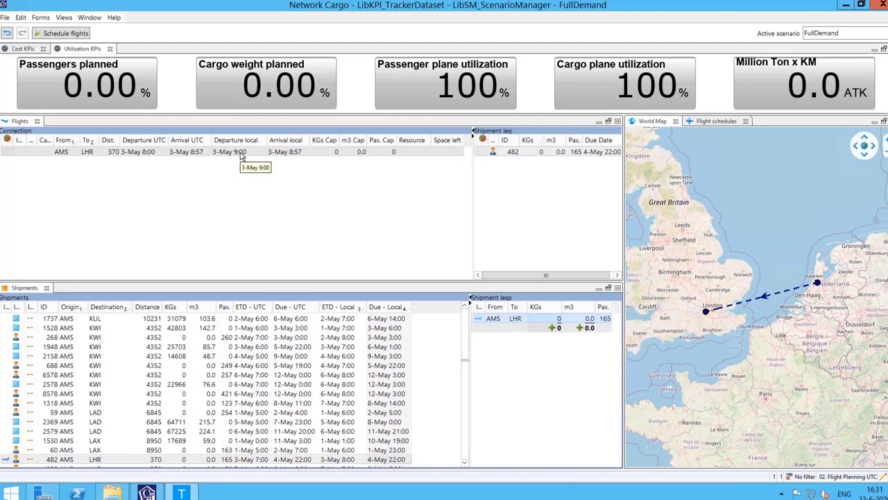
pyautogui.moveTo(282, 241)
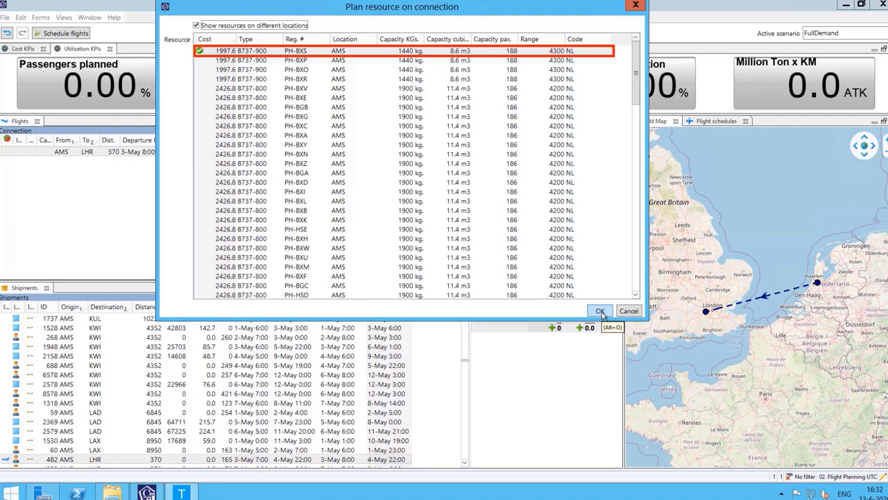
# Step: Plan aircraft PH-BXS on the AMS–LHR flight, departing 9:15 UTC
pyautogui.click(599, 310)
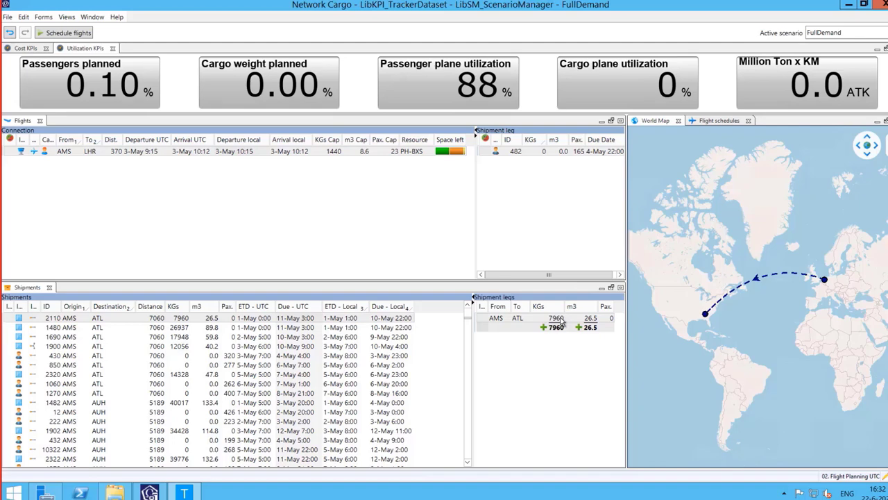
# Step: Create an AMS–ATL flight for the 7960 kg leg with overruled times in Local timezone
pyautogui.rightClick(555, 321)
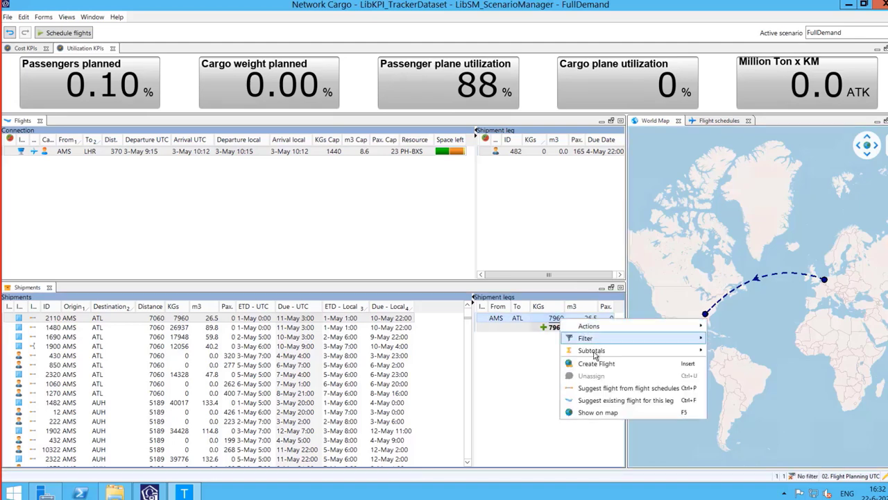
pyautogui.click(592, 350)
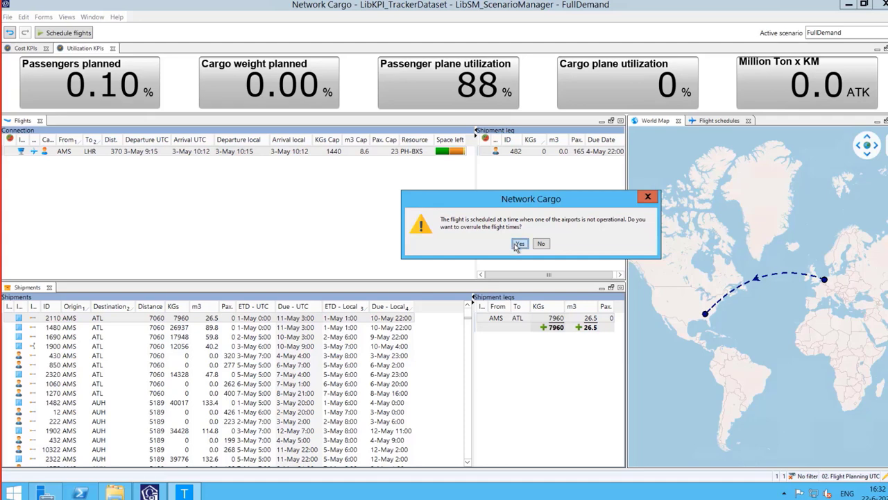
pyautogui.click(520, 244)
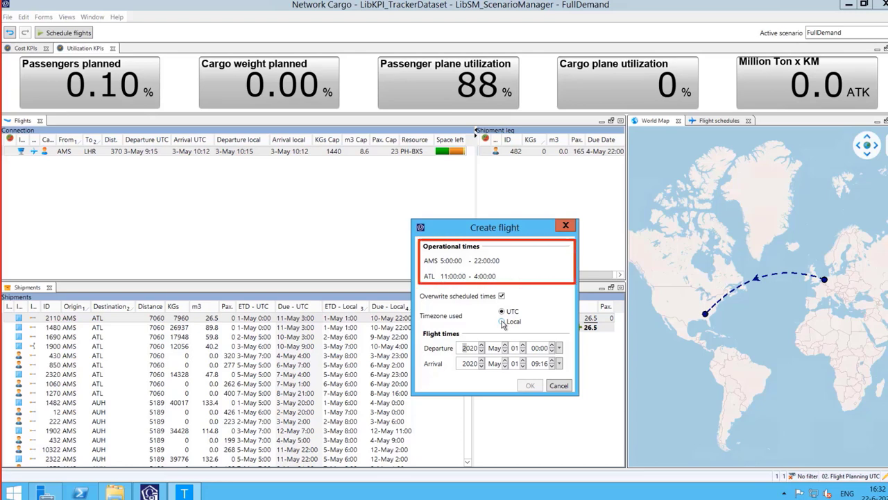
pyautogui.click(502, 321)
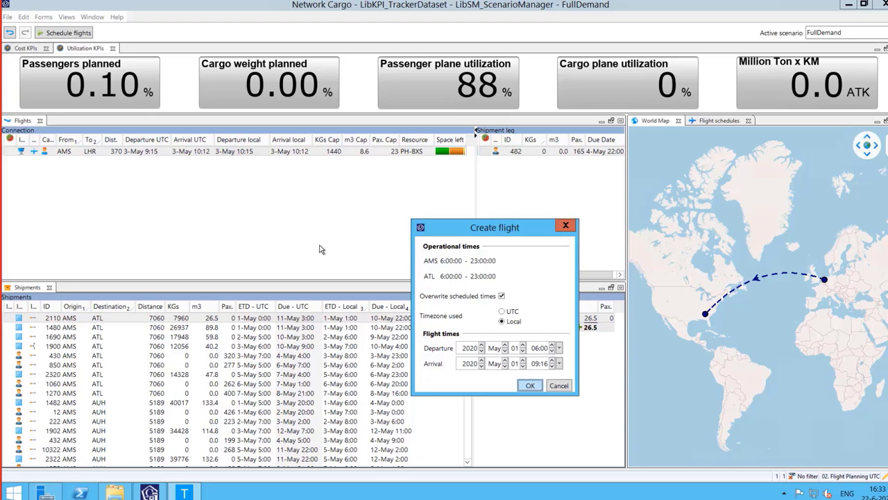
pyautogui.click(529, 386)
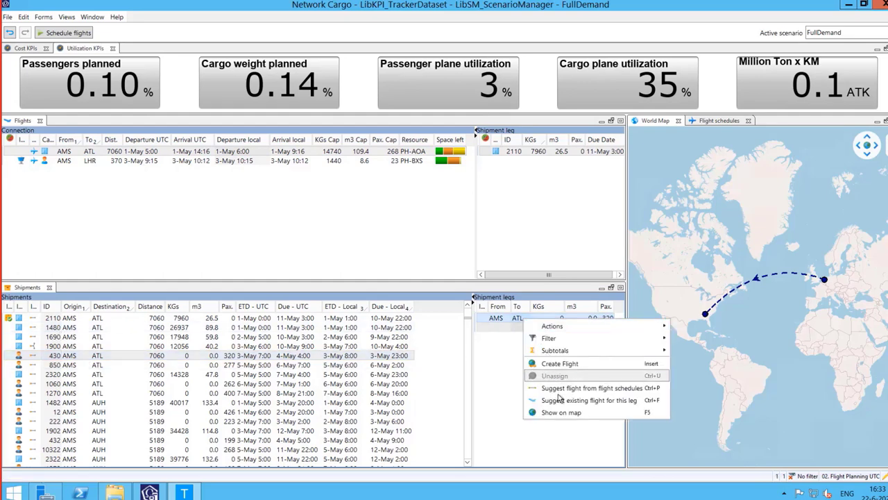
# Step: Plan the 320-passenger AMS–ATL leg on a flight suggested from the flight schedules
pyautogui.click(556, 375)
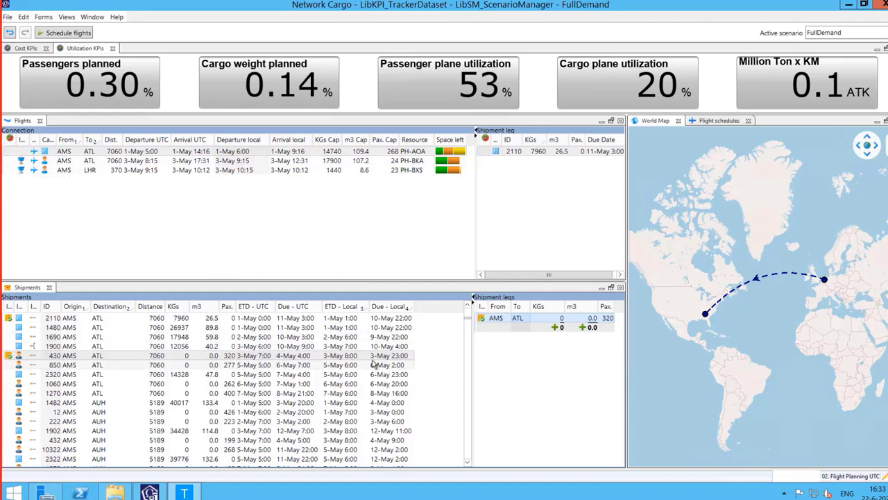
pyautogui.moveTo(56, 351)
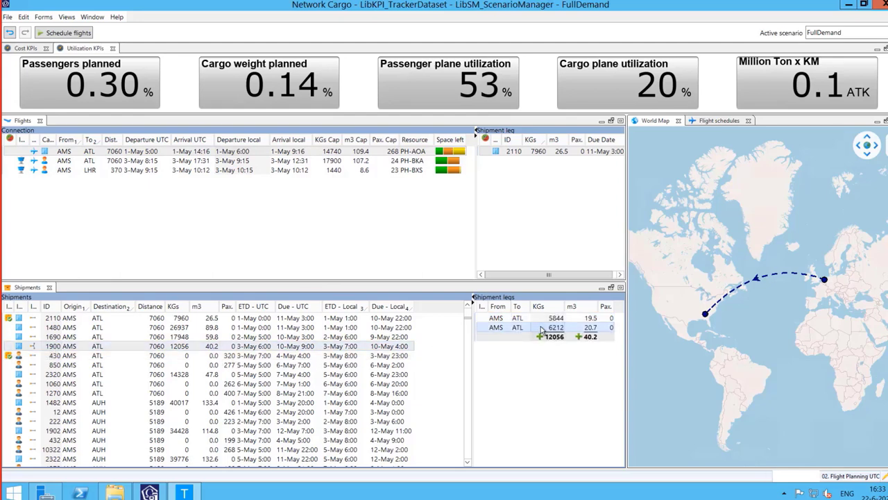
# Step: Assign shipment 1900's 6212 kg leg to the suggested 3-May 9:15 AMS–ATL flight
pyautogui.rightClick(541, 327)
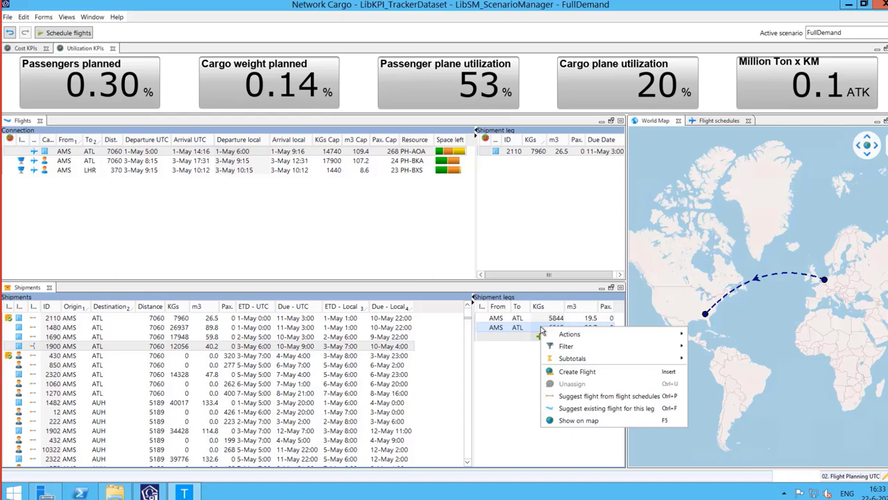
pyautogui.moveTo(565, 408)
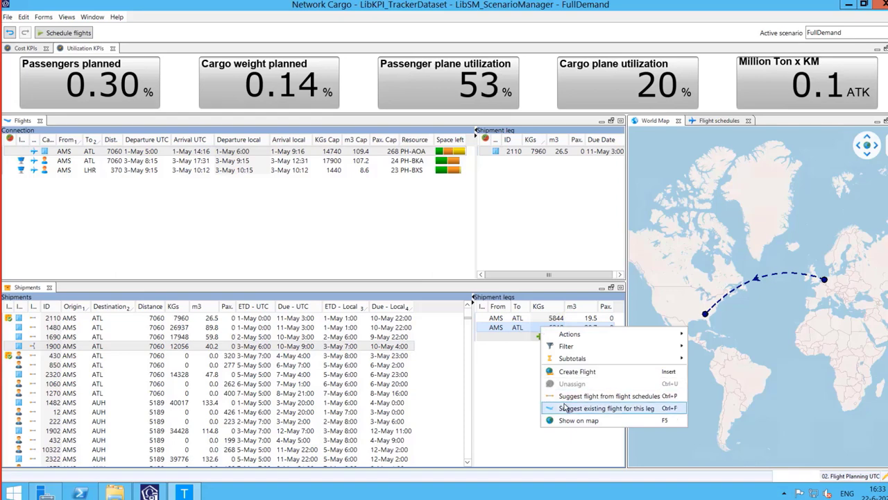
pyautogui.click(606, 408)
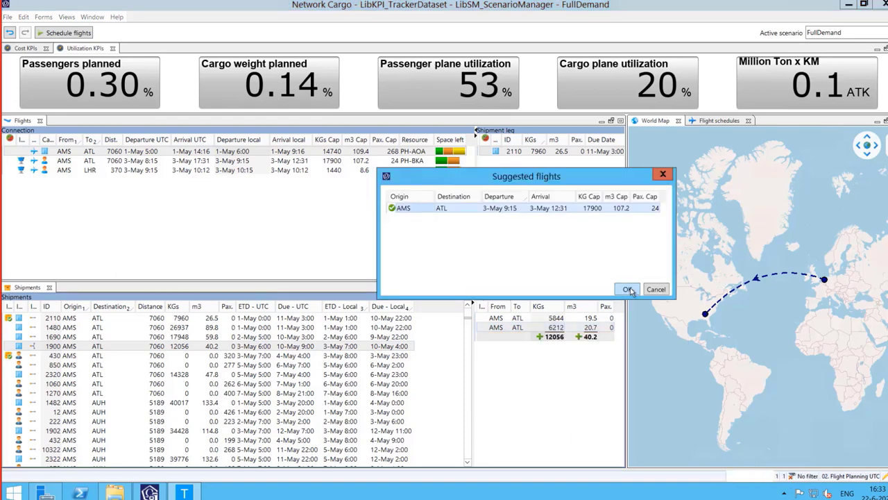
pyautogui.moveTo(626, 290)
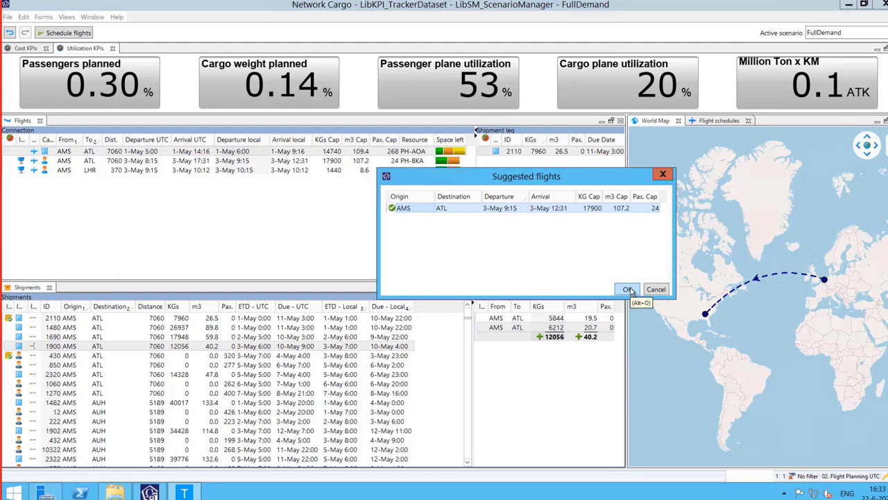
pyautogui.click(627, 289)
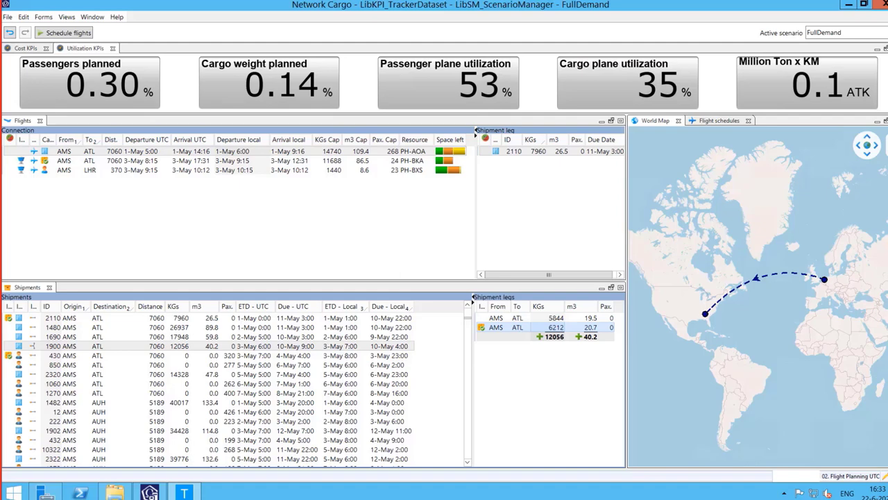
pyautogui.moveTo(113, 170)
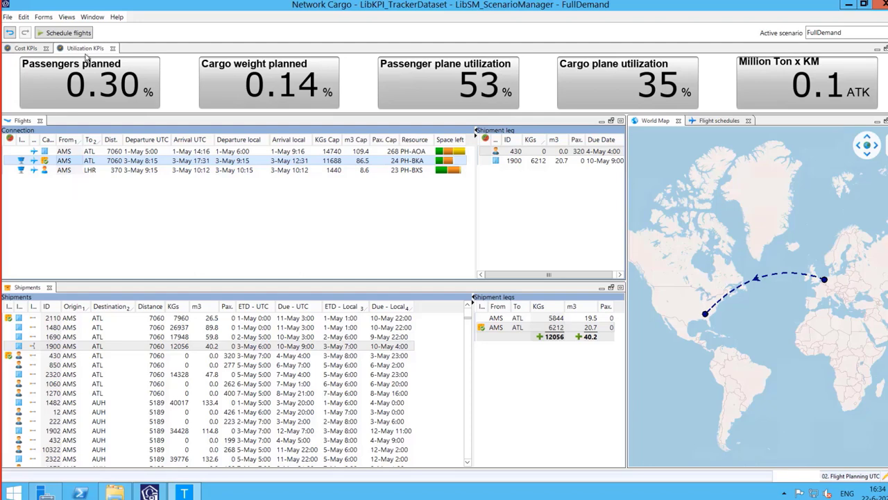
# Step: Run the Schedule flights optimizer until cargo weight planned reaches 94.22% and passengers 93.76%
pyautogui.click(63, 33)
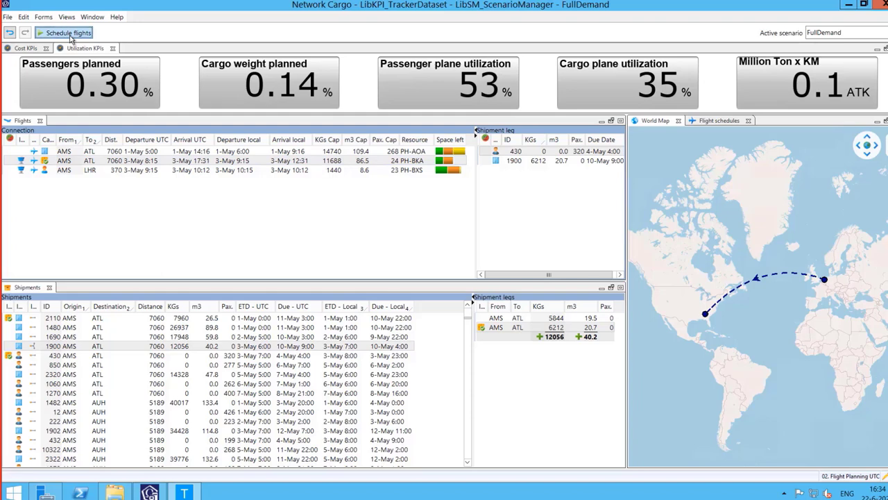
pyautogui.click(63, 33)
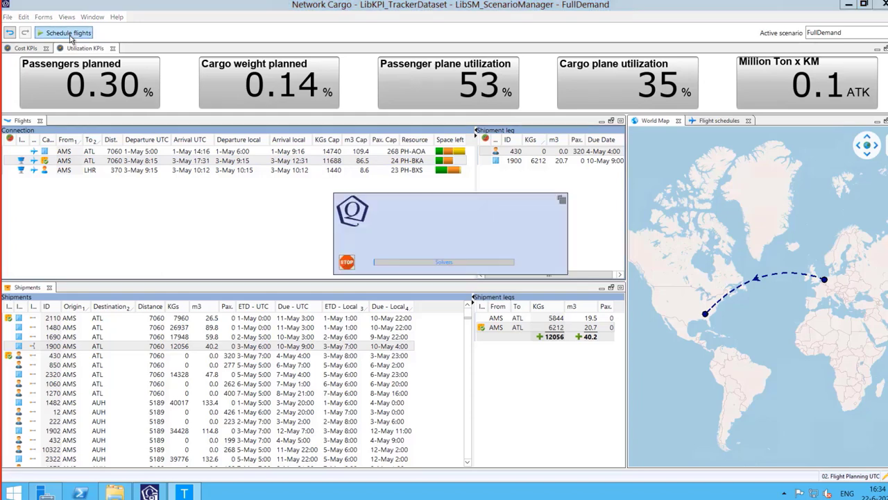
pyautogui.click(64, 32)
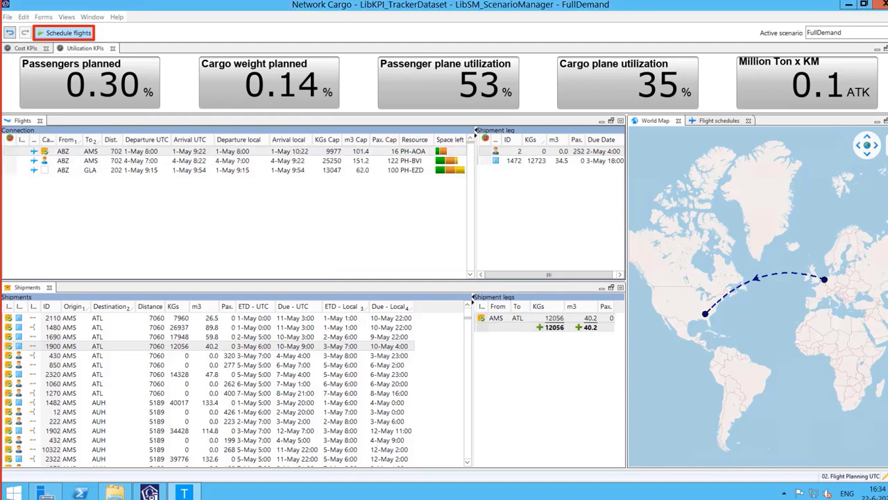
pyautogui.click(62, 33)
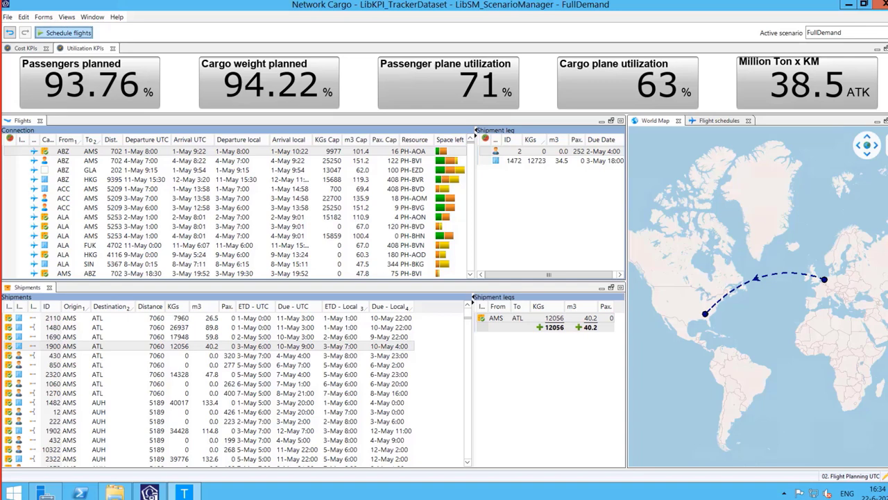
pyautogui.moveTo(20, 131)
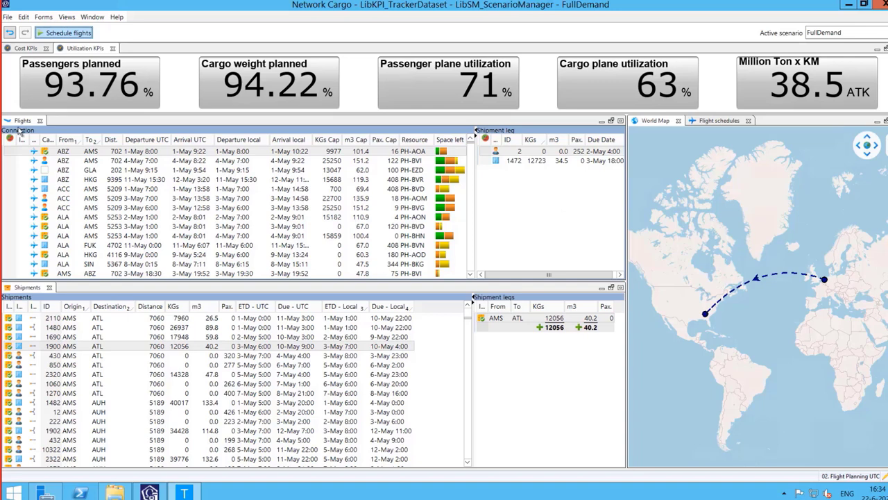
pyautogui.click(66, 17)
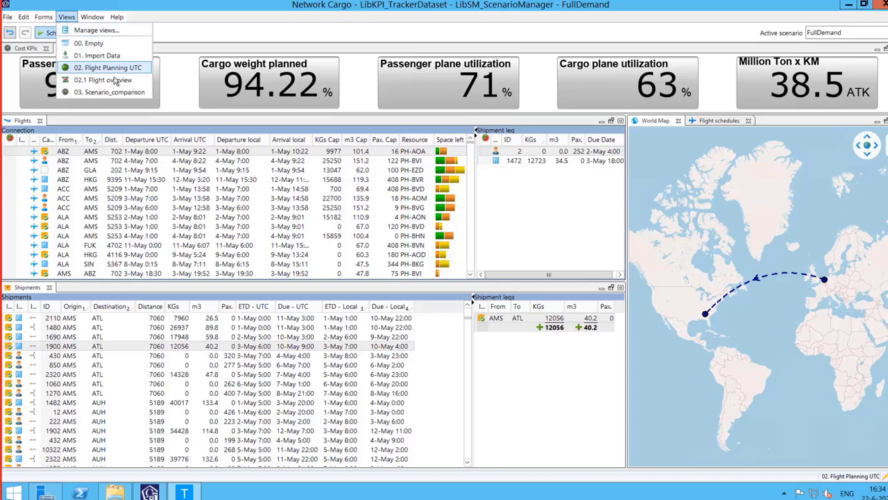
# Step: Switch to 02.1 Flight overview and inspect the AMS–HKG flight of PH-BQB in the Gantt
pyautogui.click(103, 80)
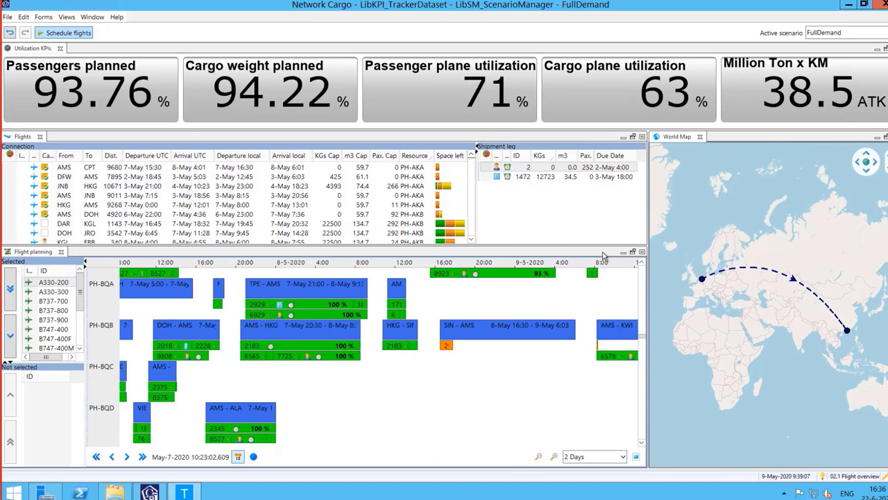
pyautogui.click(300, 326)
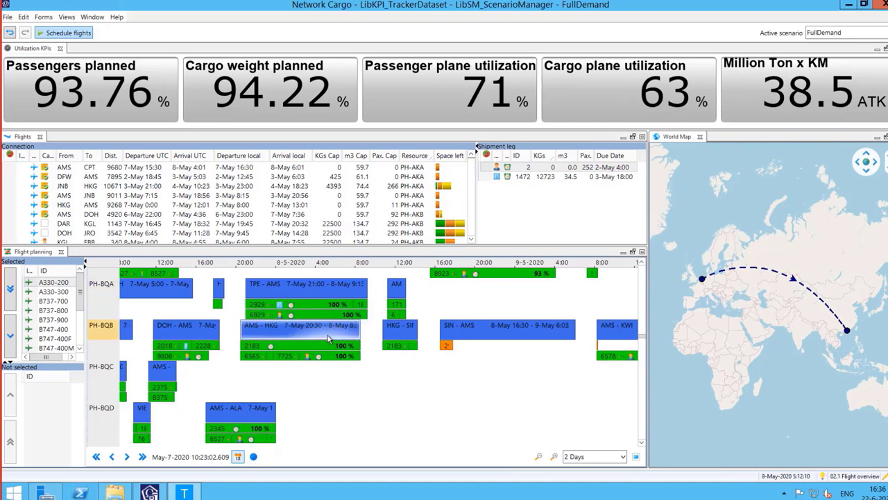
pyautogui.moveTo(300, 330)
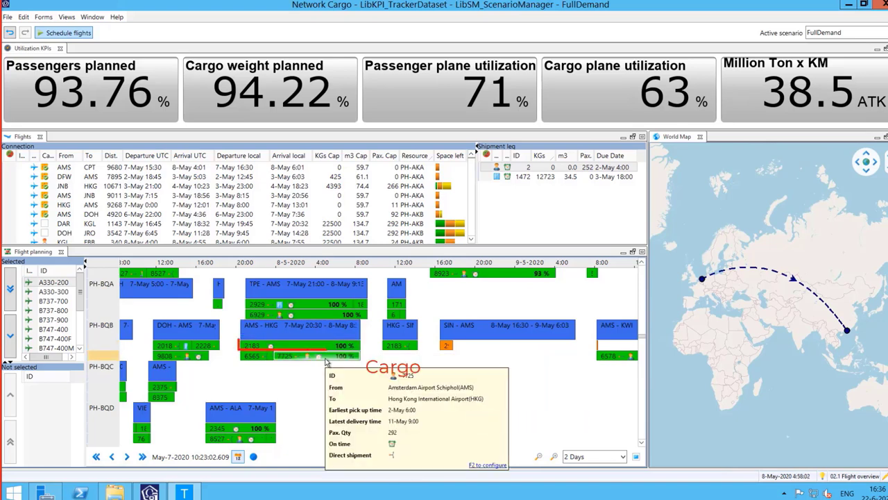
pyautogui.click(291, 345)
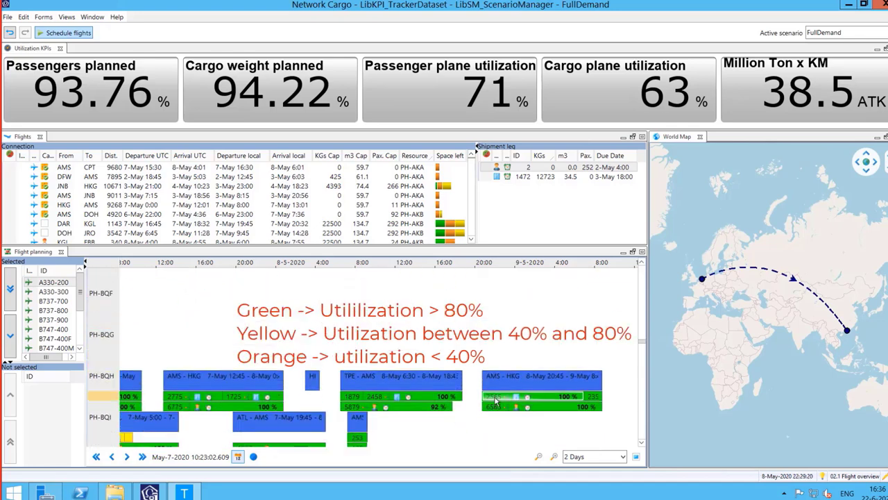
pyautogui.click(66, 17)
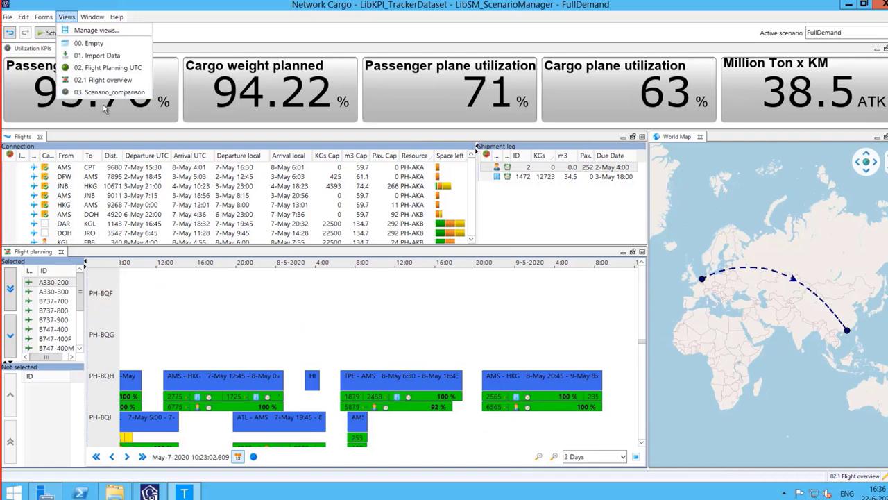
# Step: Switch to 03. Scenario_comparison showing KPI charts and the three-scenario KPI matrix
pyautogui.click(109, 92)
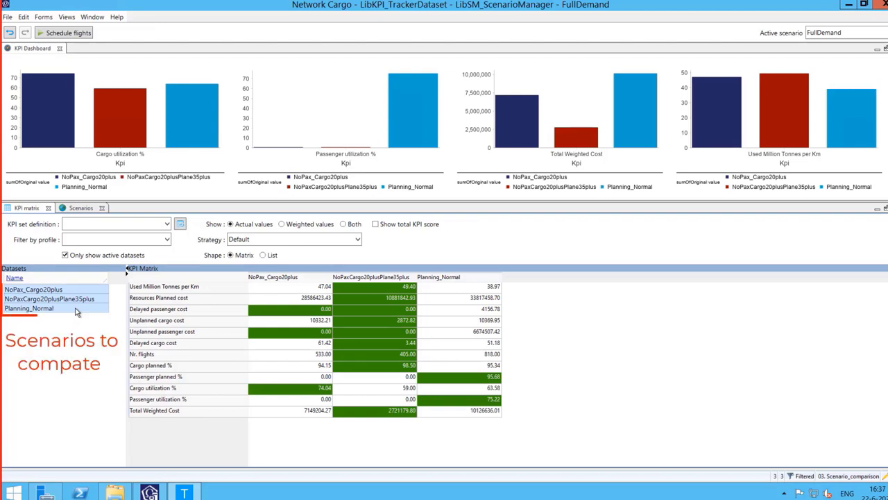
pyautogui.click(48, 298)
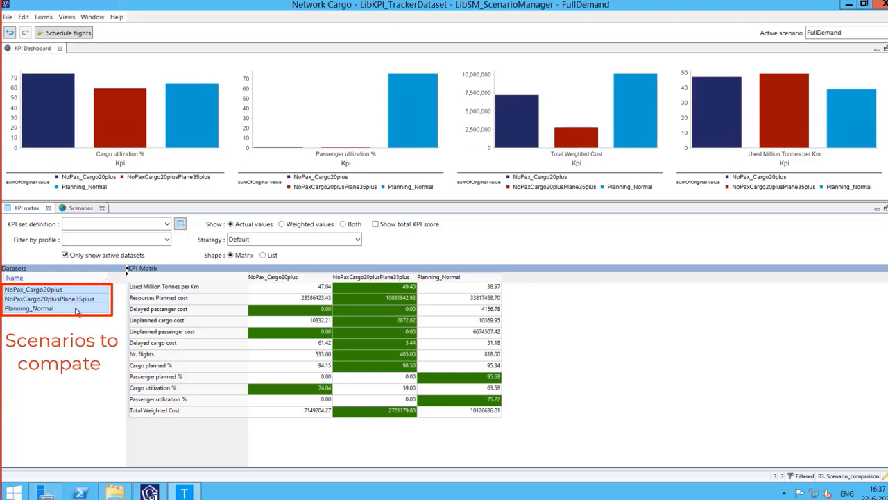
pyautogui.moveTo(117, 359)
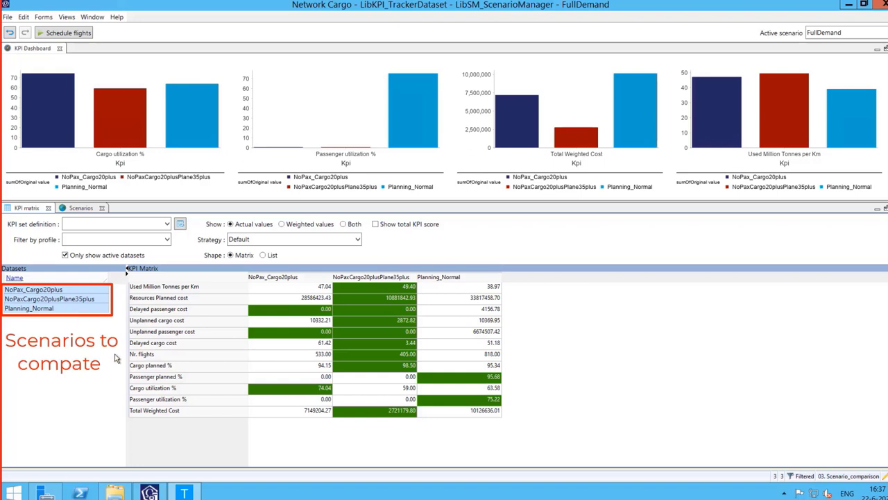